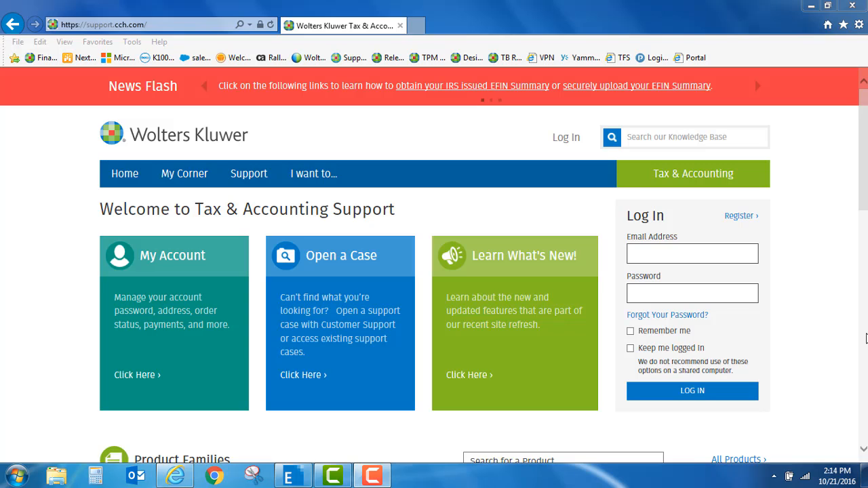
# Search the knowledge base for 'sw13245' to list the matching articles.
pyautogui.click(692, 137)
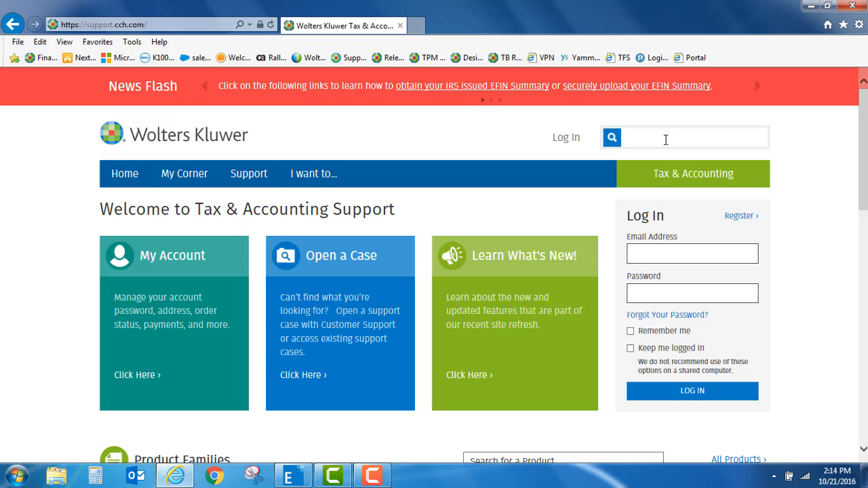
pyautogui.write('s')
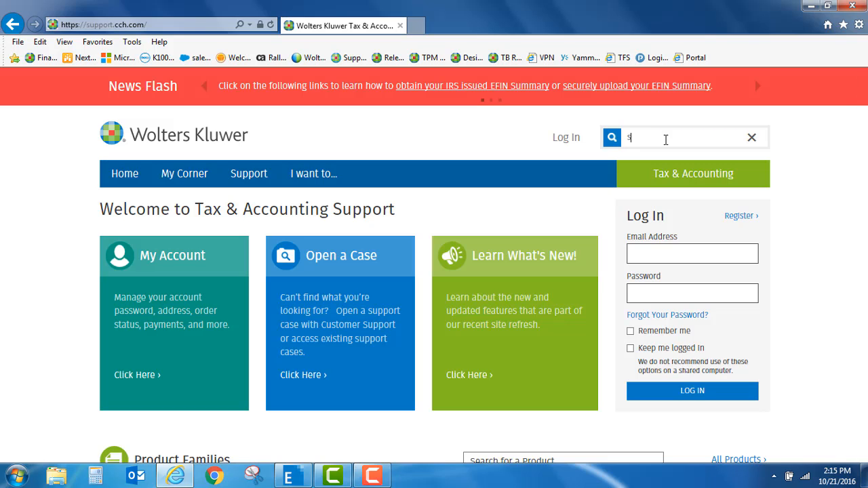
pyautogui.write('w')
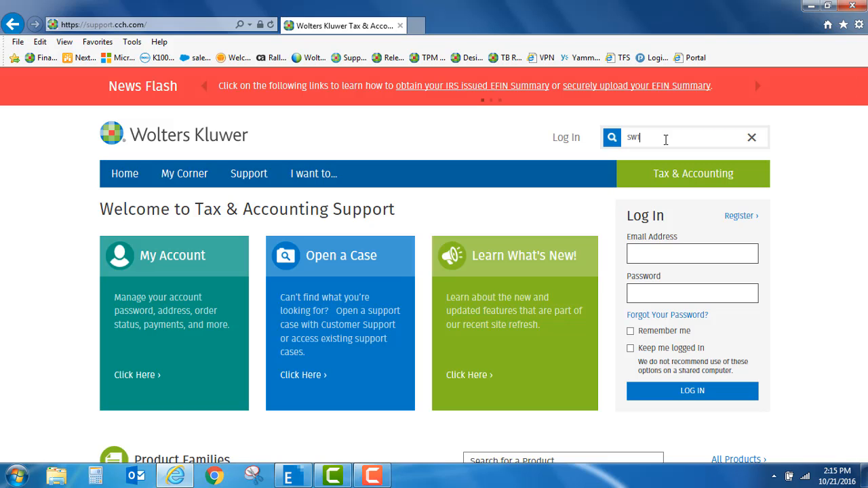
pyautogui.write('13245')
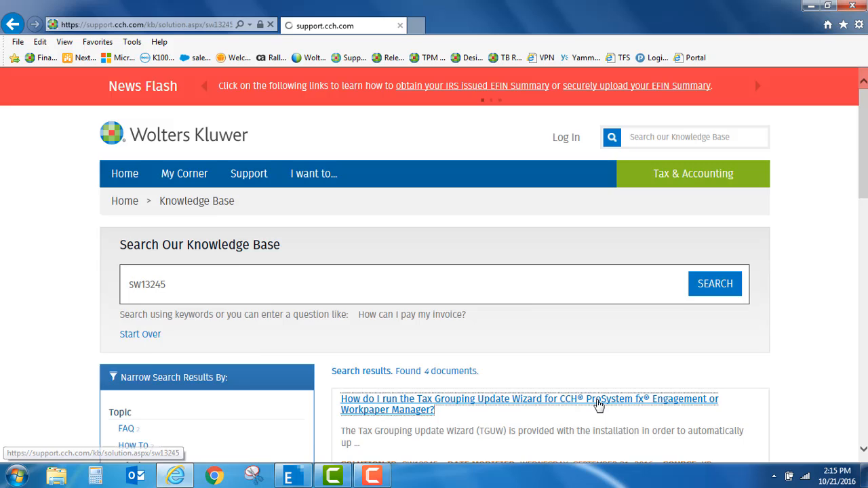
# Read through the 'How do I run the Tax Grouping Update Wizard' article's steps.
pyautogui.click(529, 404)
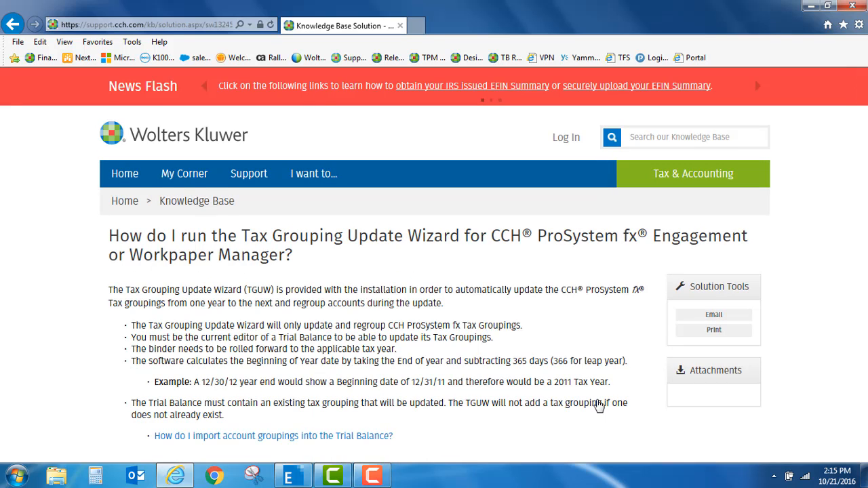
pyautogui.scroll(-3)
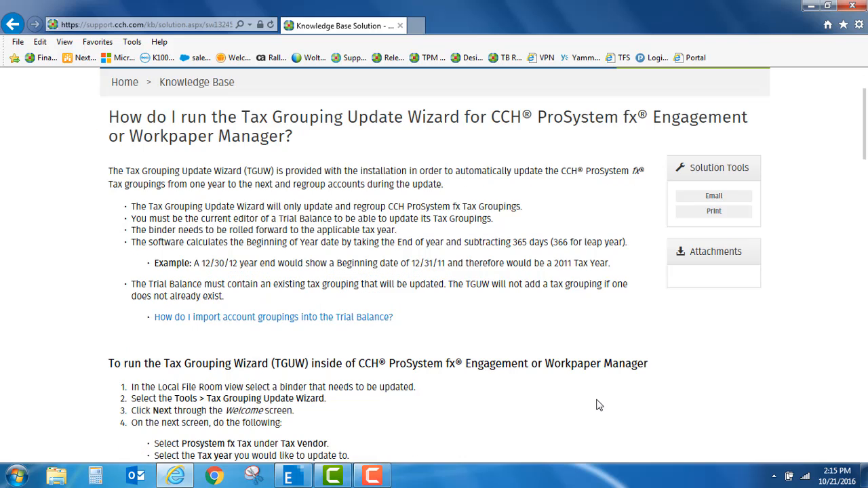
pyautogui.scroll(-3)
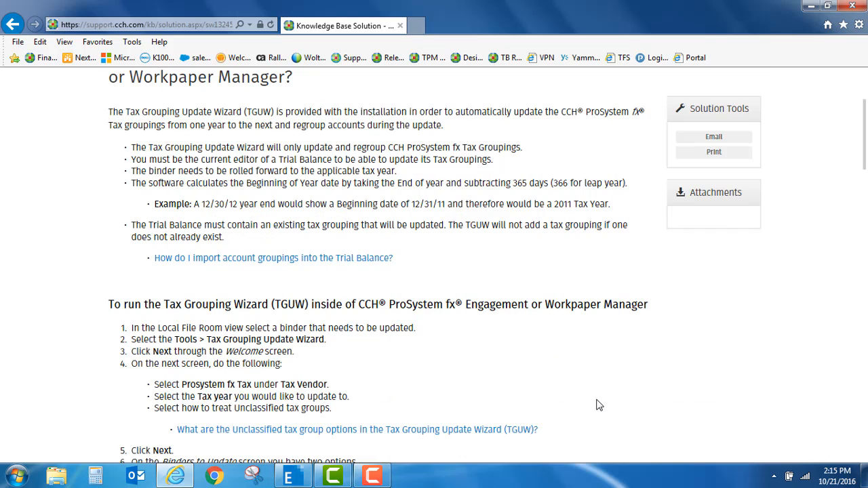
pyautogui.scroll(-3)
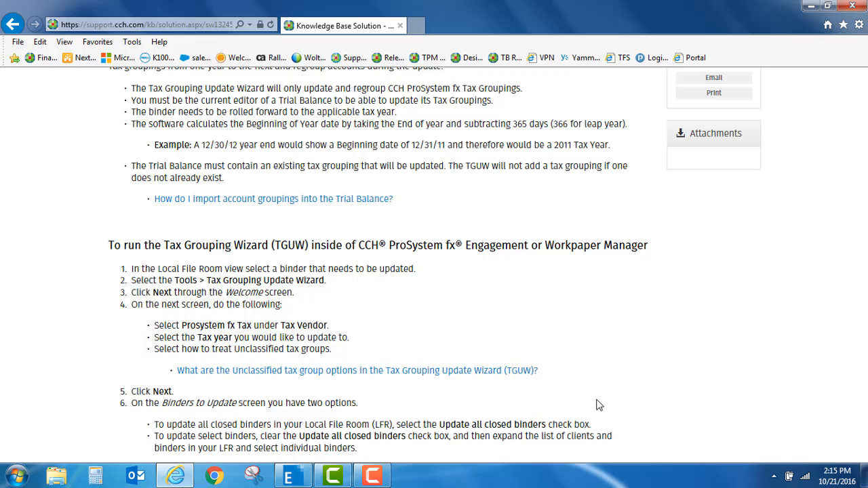
pyautogui.scroll(-3)
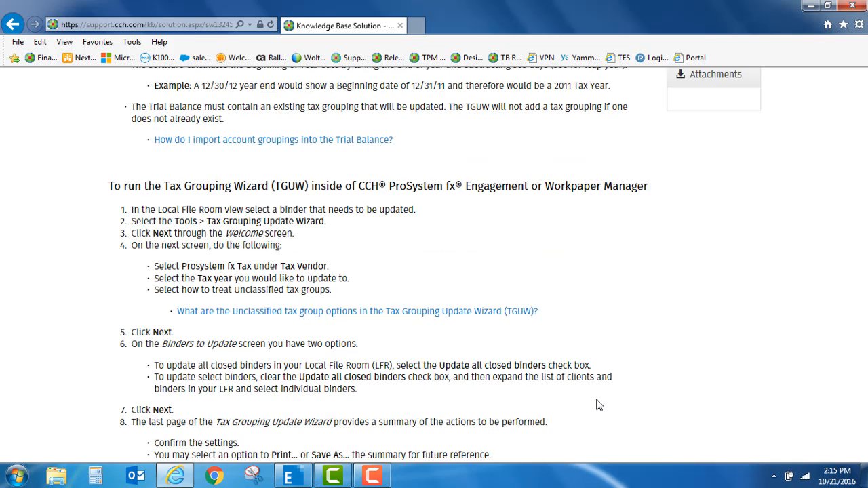
# Switch to the CCH ProSystem fx Engagement File Room.
pyautogui.click(293, 474)
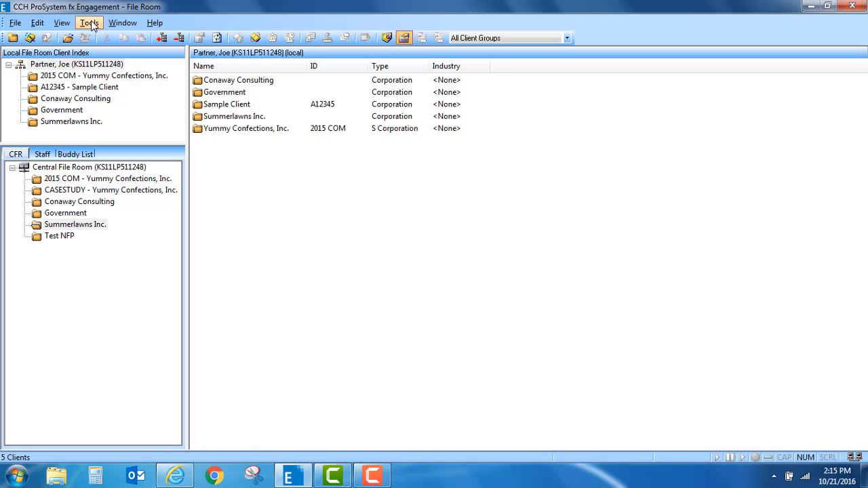
# Launch the Tax Grouping Update Wizard from Tools and continue past its Welcome screen.
pyautogui.click(89, 22)
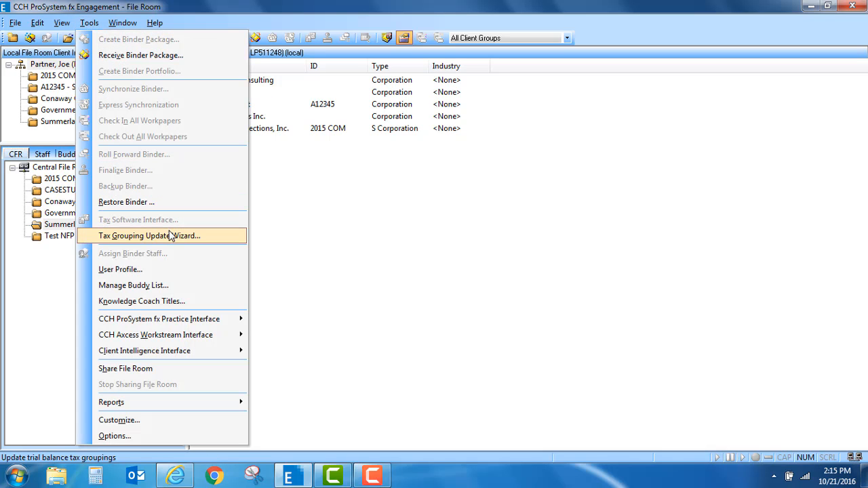
pyautogui.click(149, 236)
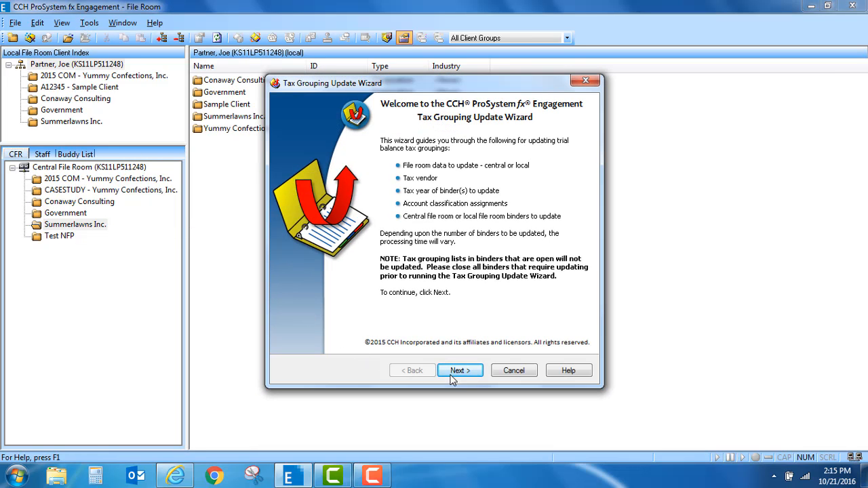
pyautogui.click(459, 370)
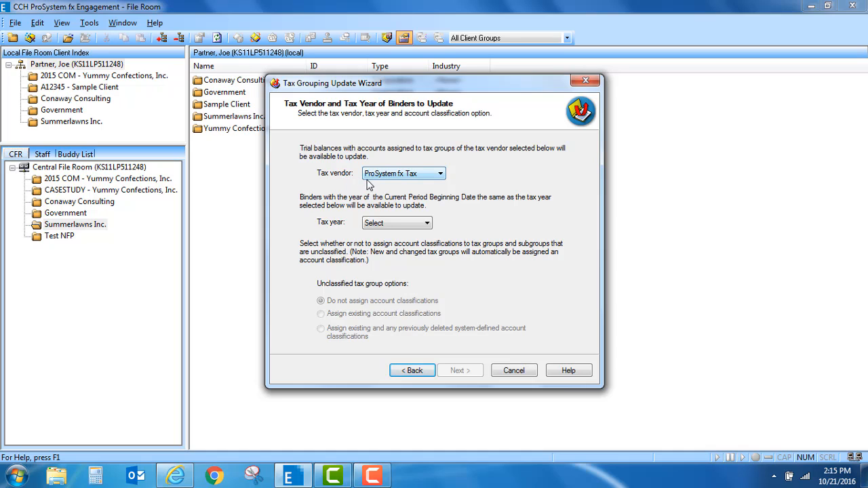
# Set tax year 2015 with 'Assign existing account classifications' and continue to binder selection.
pyautogui.click(423, 223)
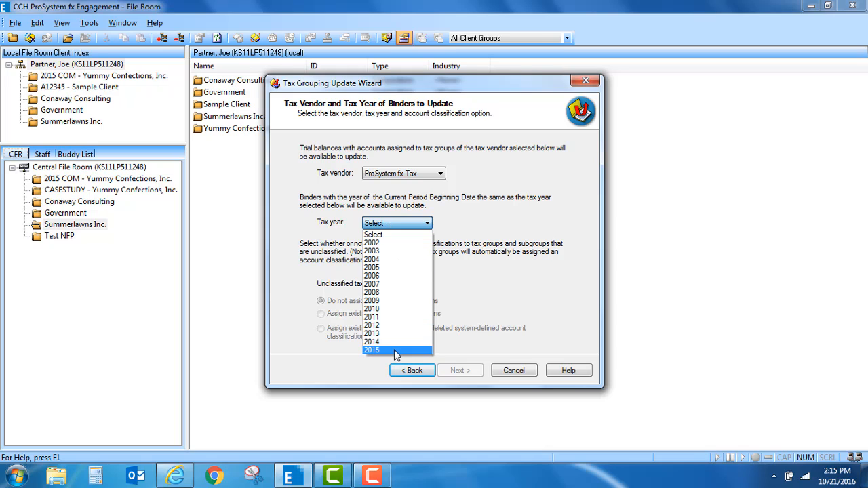
pyautogui.click(372, 350)
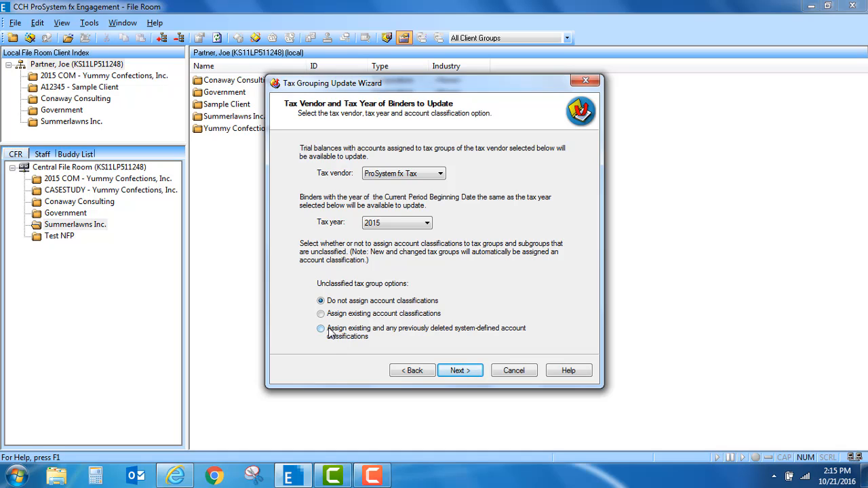
pyautogui.click(320, 313)
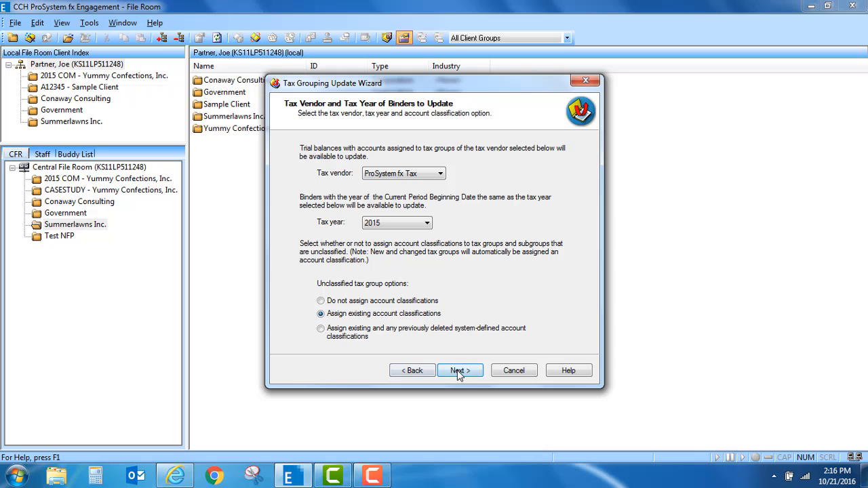
pyautogui.click(460, 370)
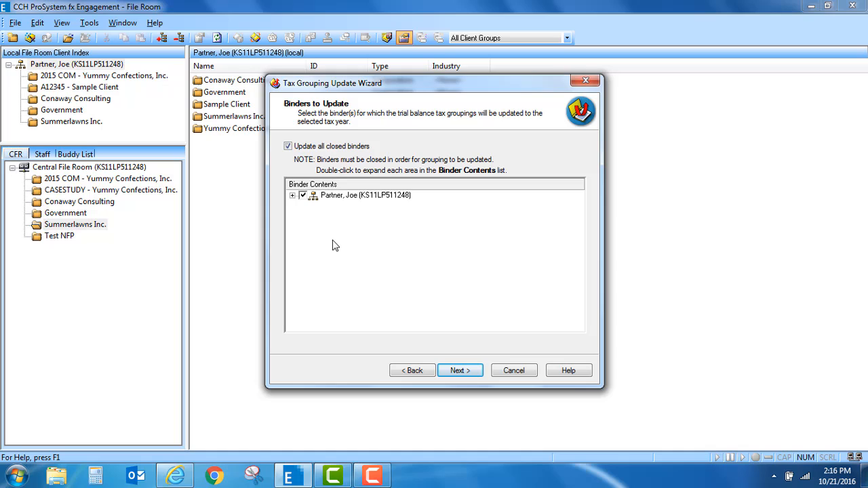
pyautogui.moveTo(293, 203)
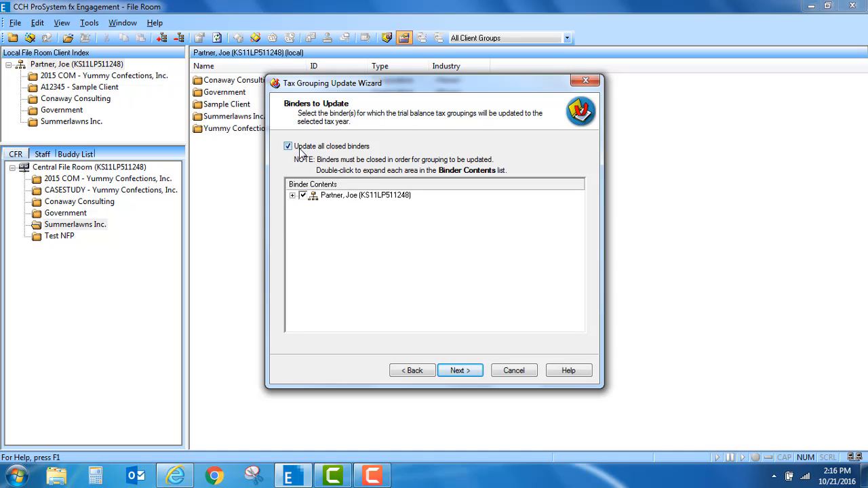
# Keep 'Update all closed binders' checked so every binder is included, then continue to the summary.
pyautogui.click(288, 146)
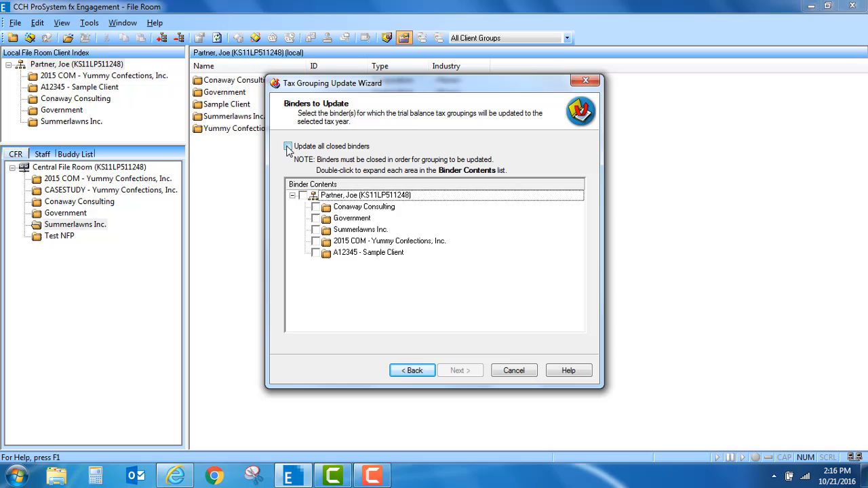
pyautogui.click(288, 147)
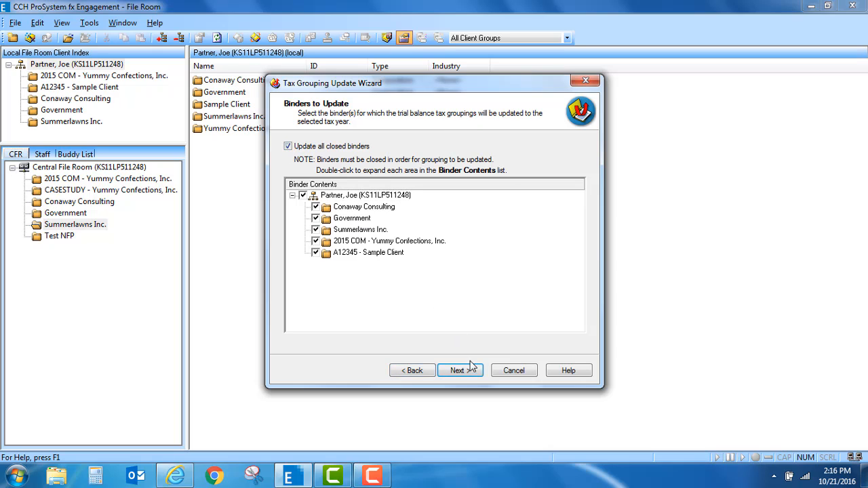
pyautogui.click(460, 370)
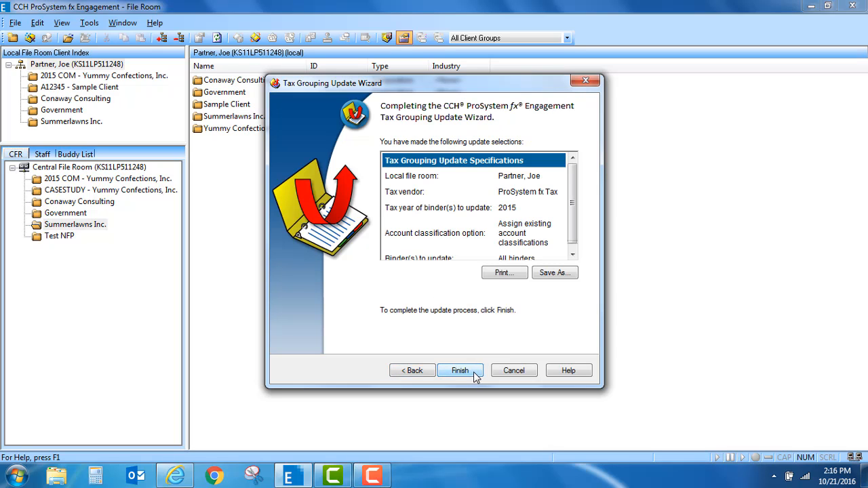
# Finish the update on all binders, review TaxGroupingUpdateLog2015 in Notepad, and close it.
pyautogui.click(460, 370)
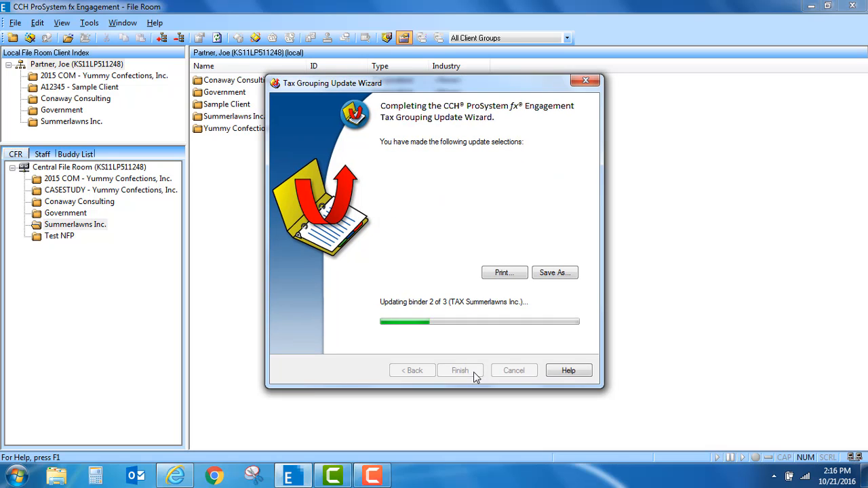
pyautogui.click(460, 370)
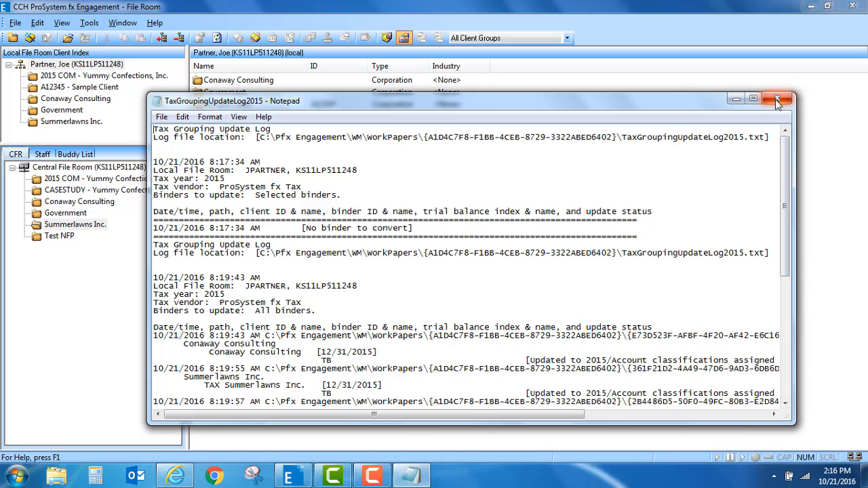
pyautogui.click(778, 99)
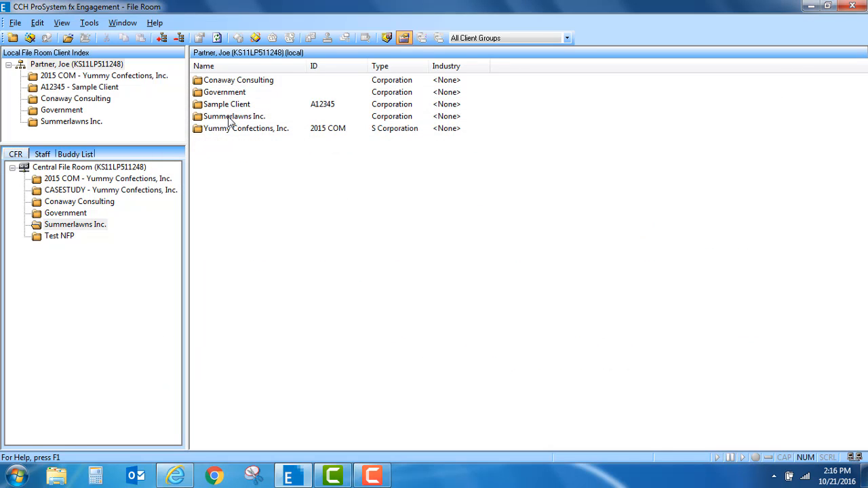